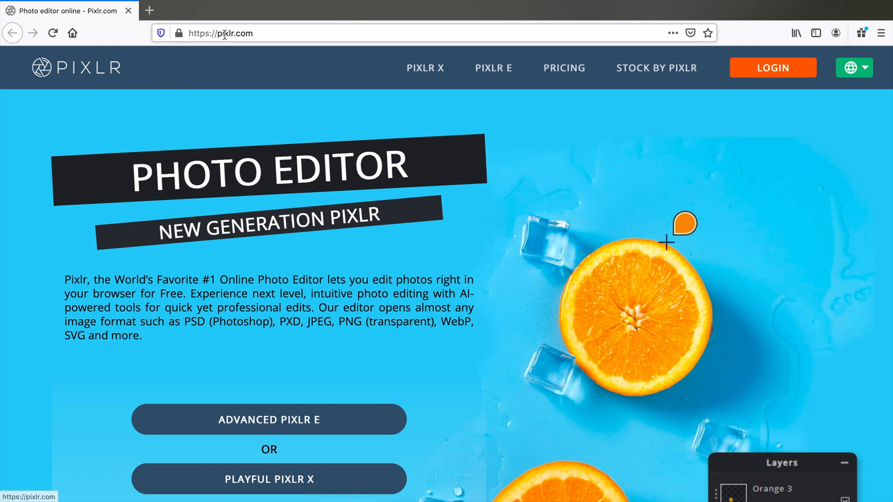
Step: Launch Advanced Pixlr E and load the butterfly-on-pink-flower sample photo for editing
click(221, 32)
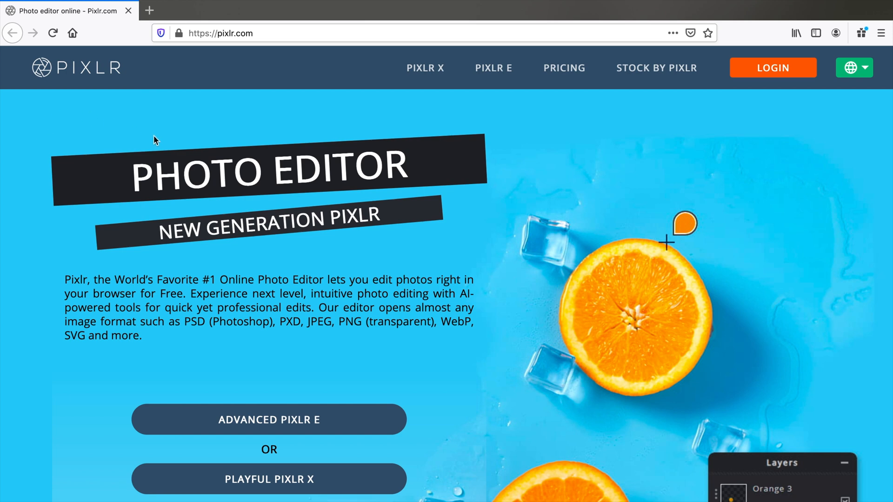
mouse_move(268, 420)
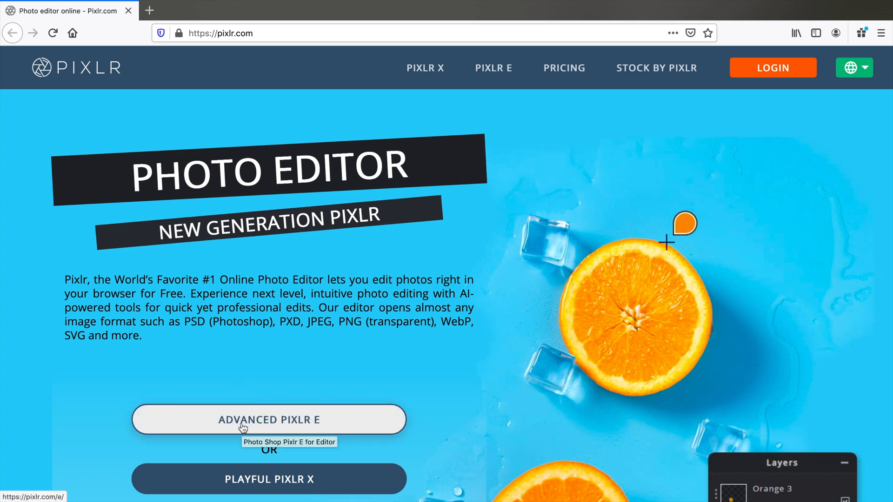
click(268, 420)
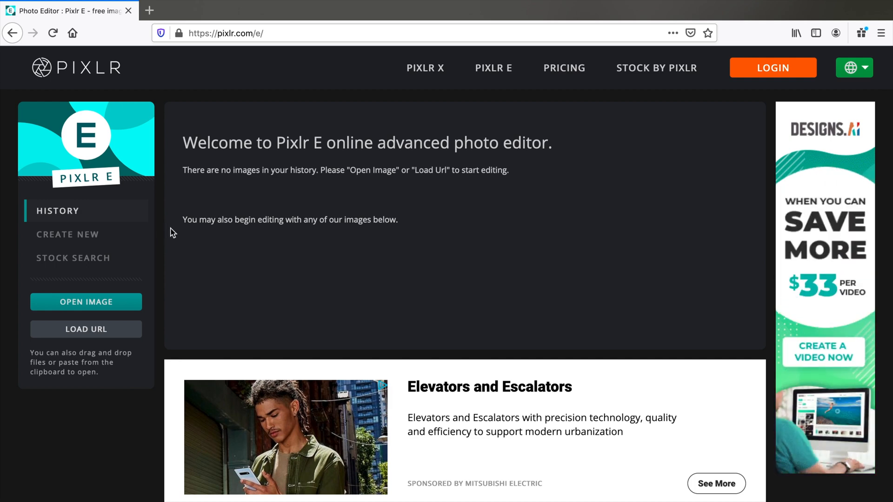
scroll(down, 3)
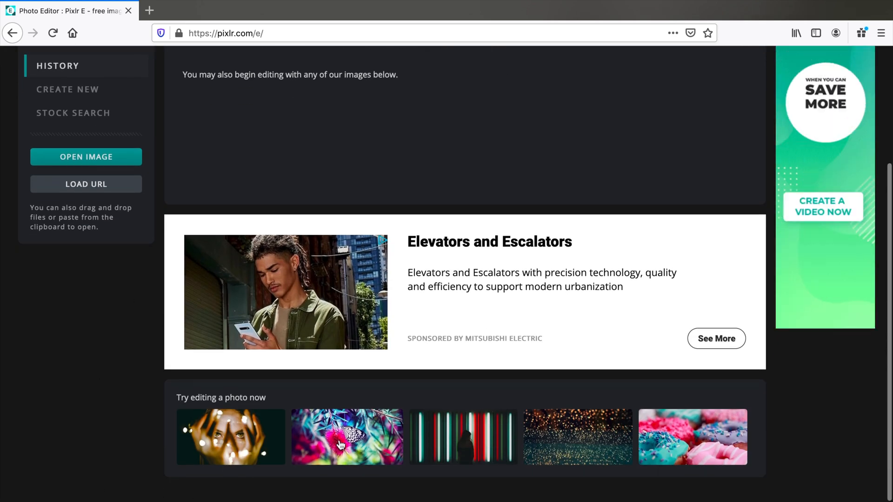
click(346, 437)
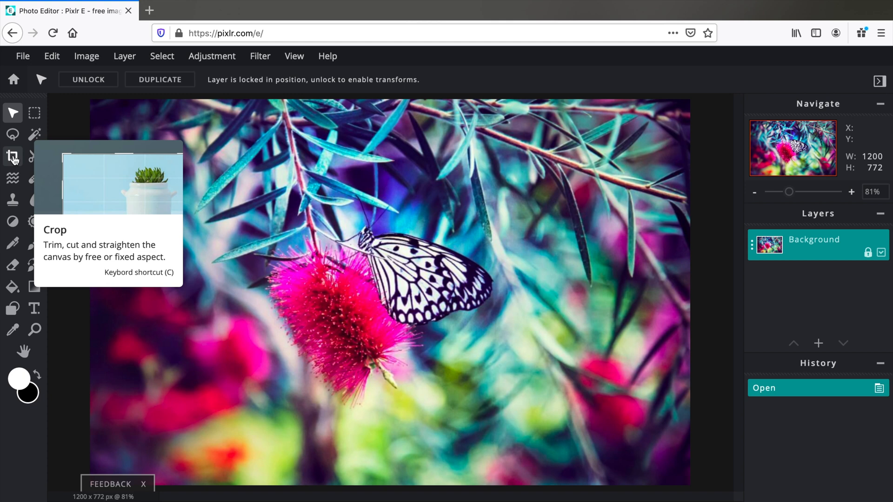
Step: Start the Crop tool on the photo and lock the crop area to a fixed 1:1 ratio
click(12, 156)
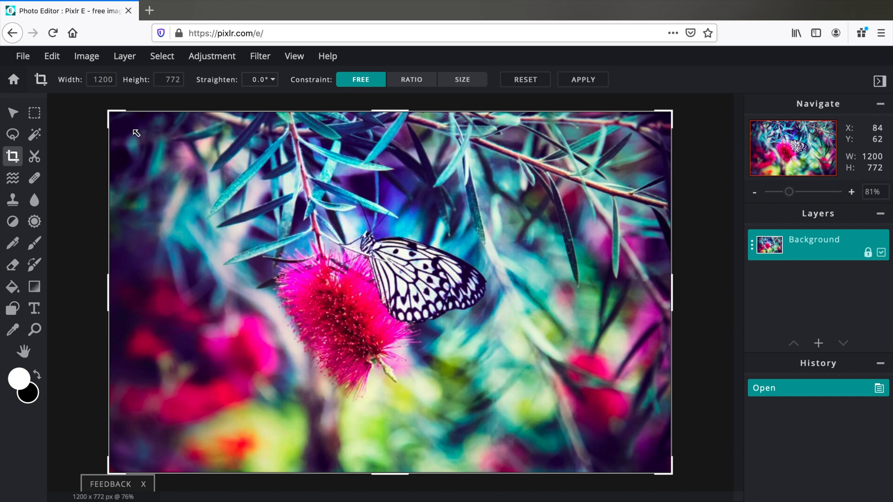
drag(108, 113, 279, 151)
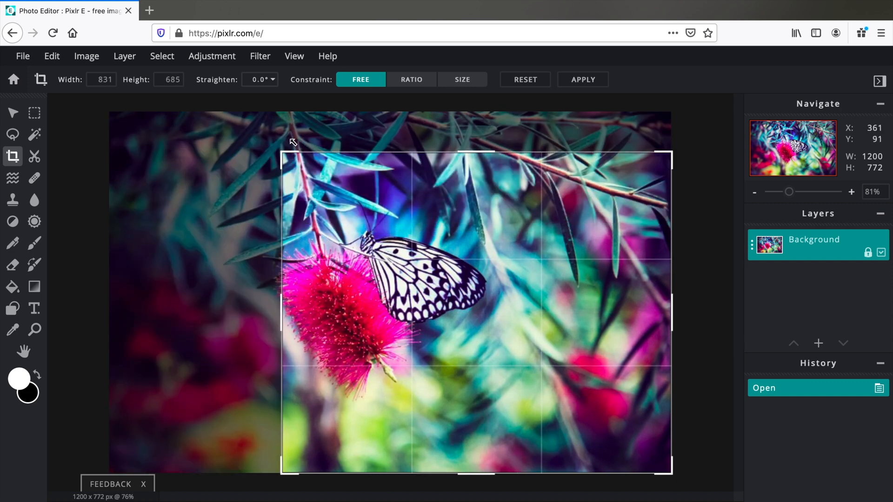
drag(280, 150, 291, 151)
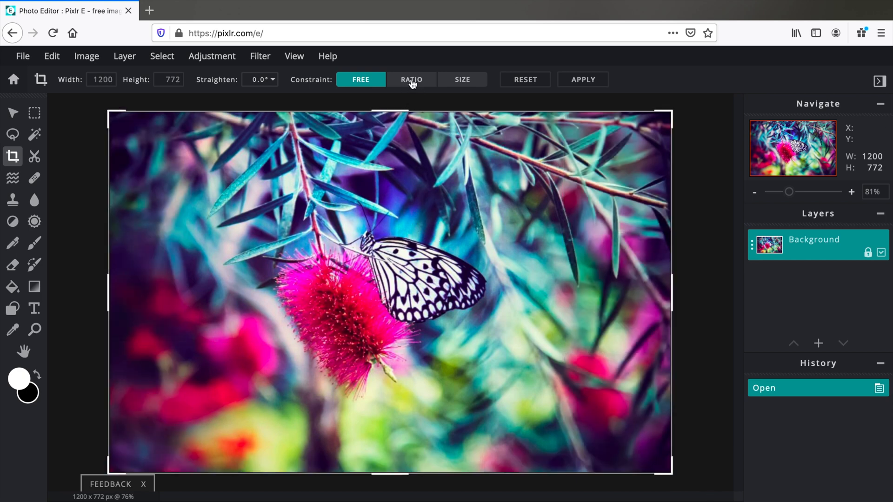
click(411, 79)
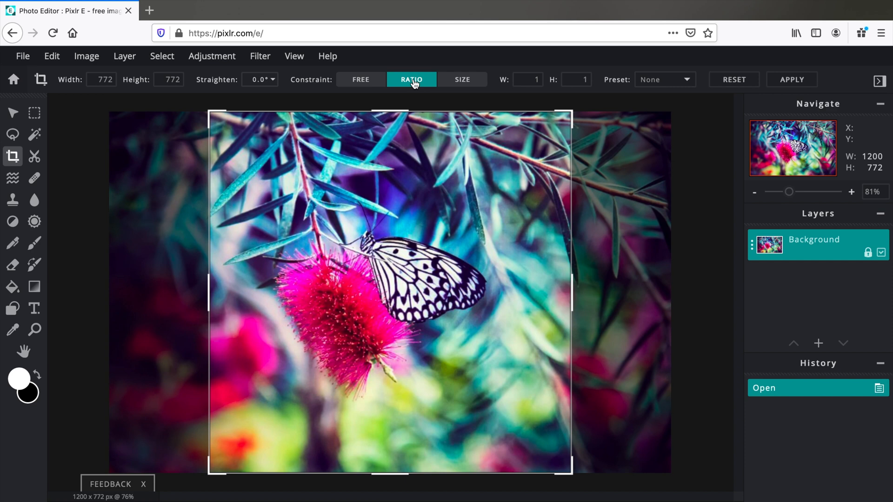
Step: Set a 3:2 ratio, frame the butterfly and flower, and apply a 632×421 crop
click(526, 79)
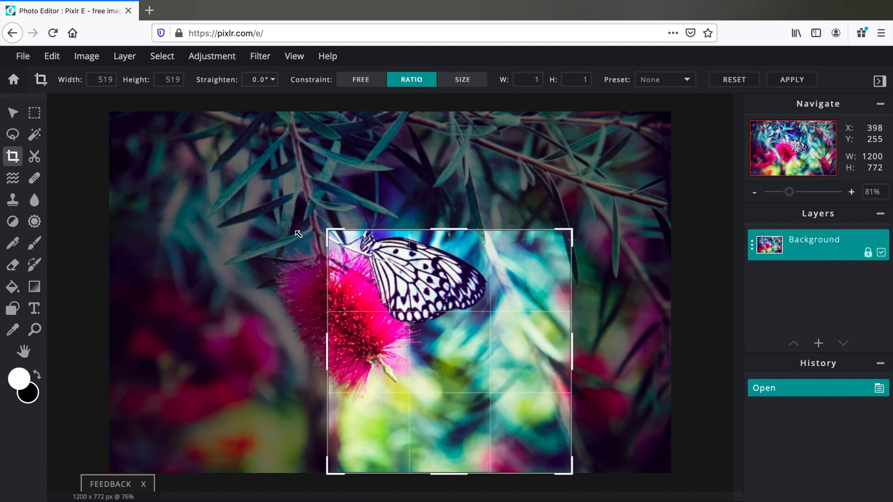
drag(447, 301, 367, 301)
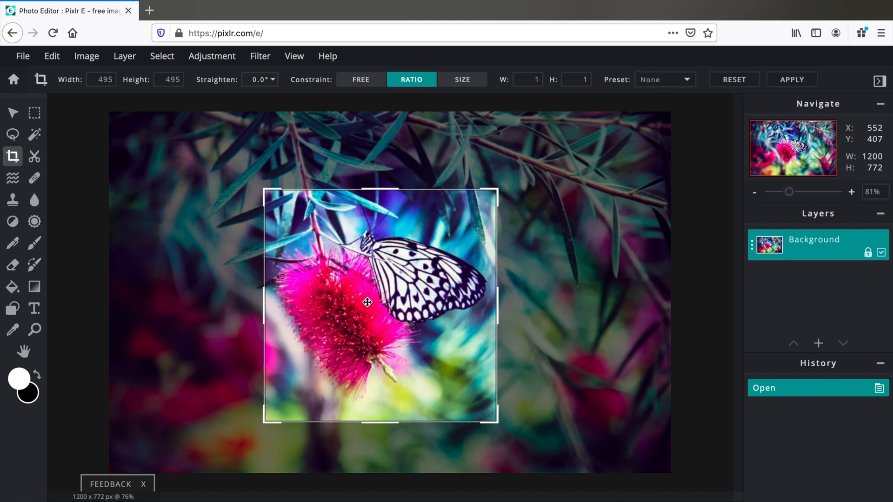
click(527, 79)
text(3)
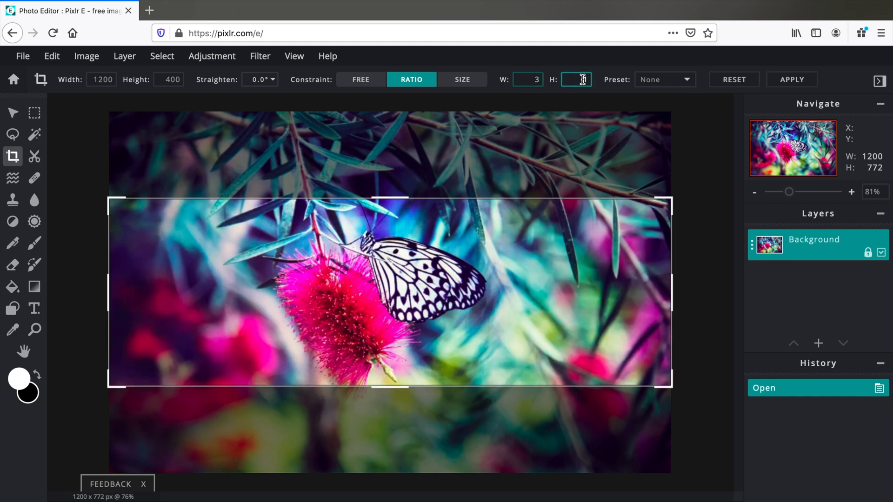
text(2)
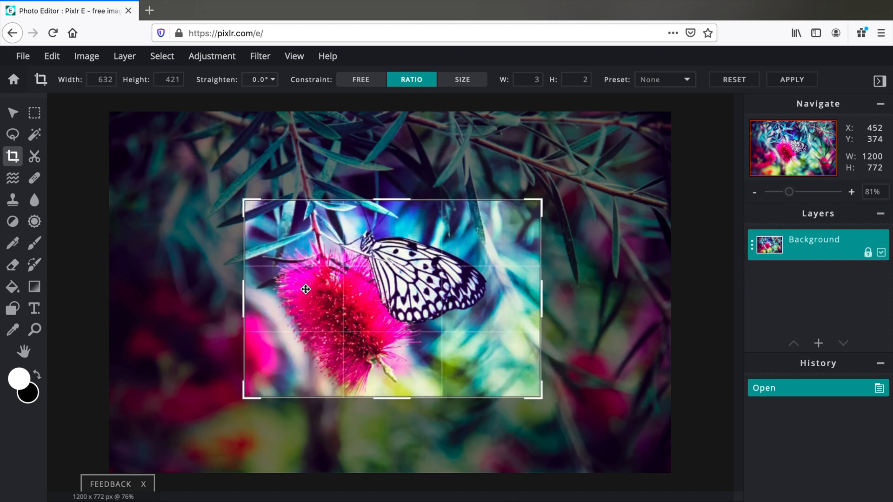
drag(306, 289, 303, 289)
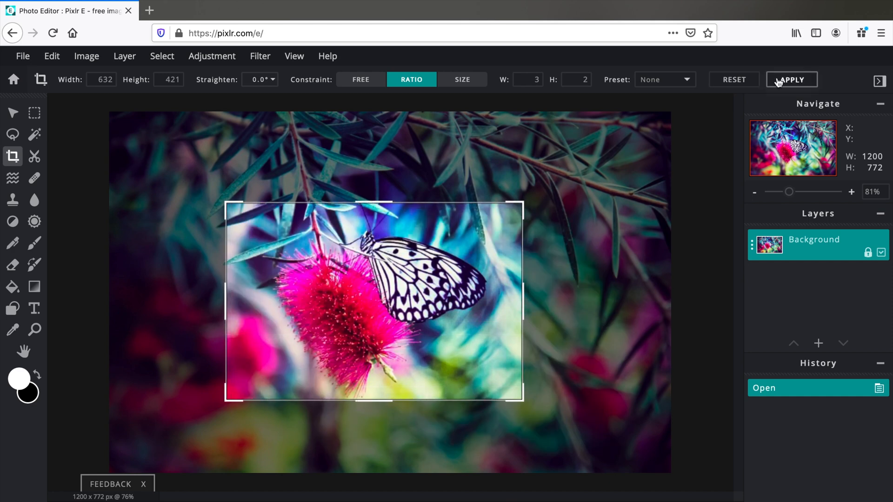
click(791, 79)
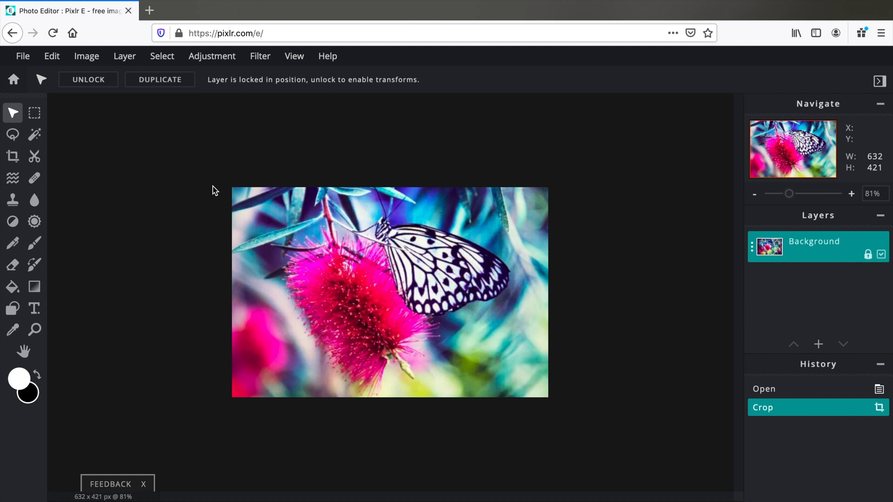
Step: Check Image size without changes and step back to the original 1200×772 photo
click(86, 56)
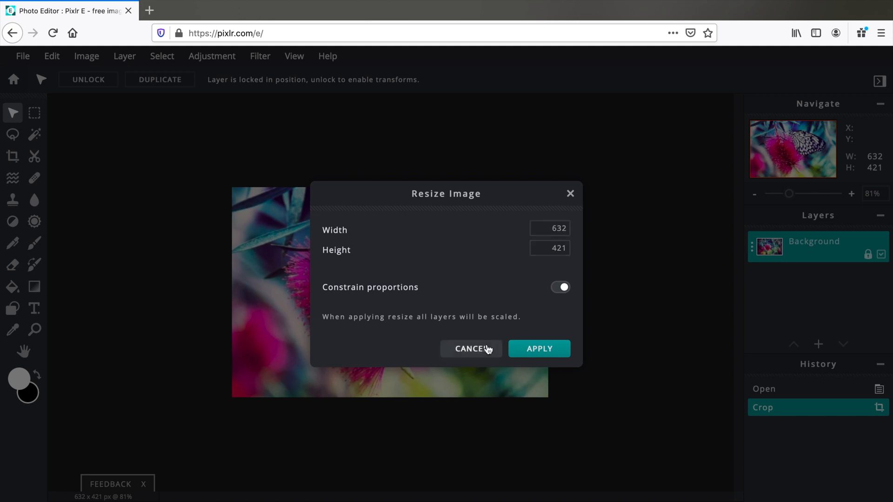
click(471, 349)
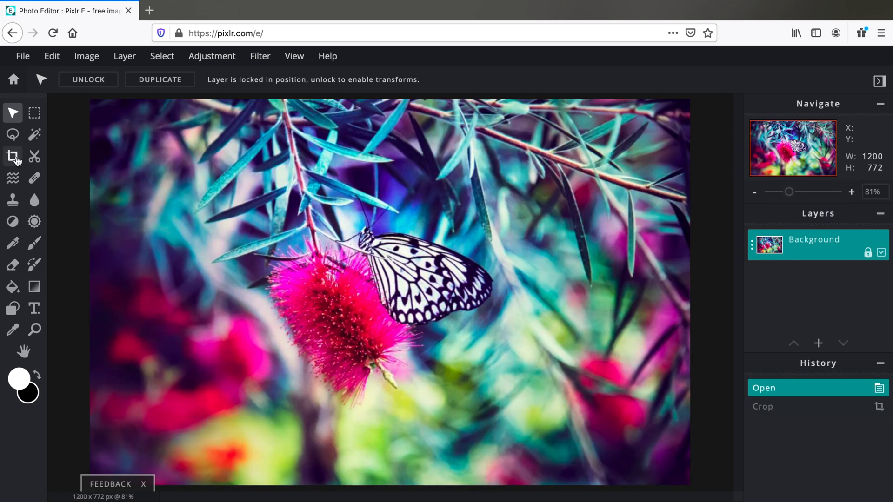
Step: Crop to a fixed SIZE of 450×320 px framing the butterfly and pink flower
click(12, 157)
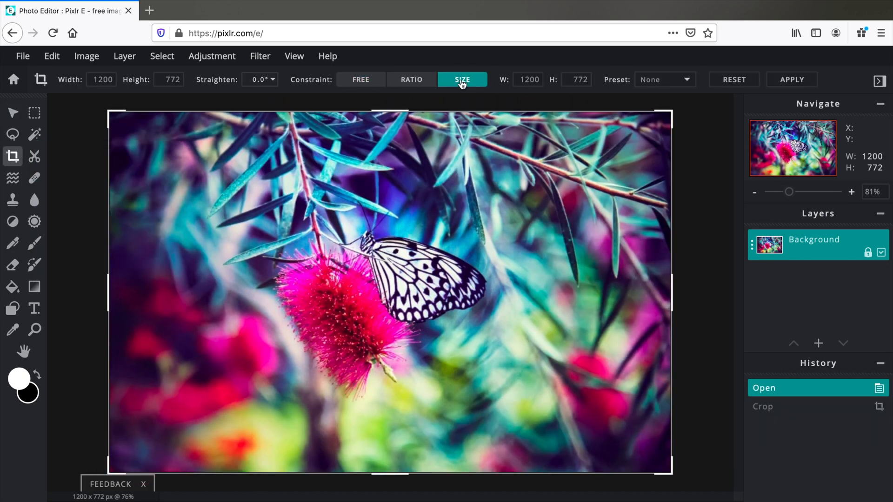
click(526, 79)
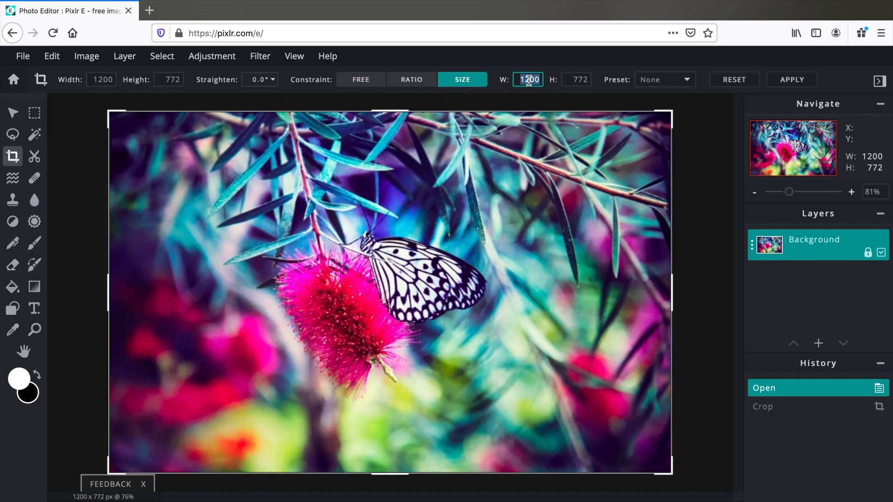
text(450)
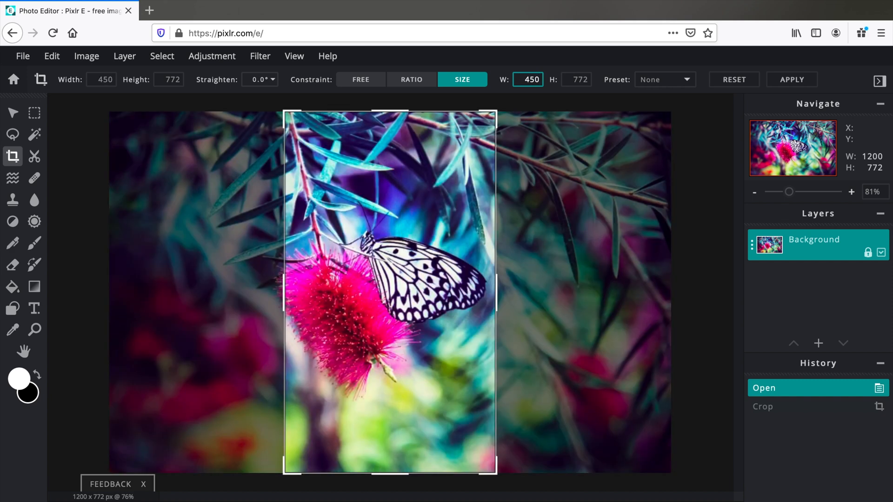
click(576, 79)
text(320)
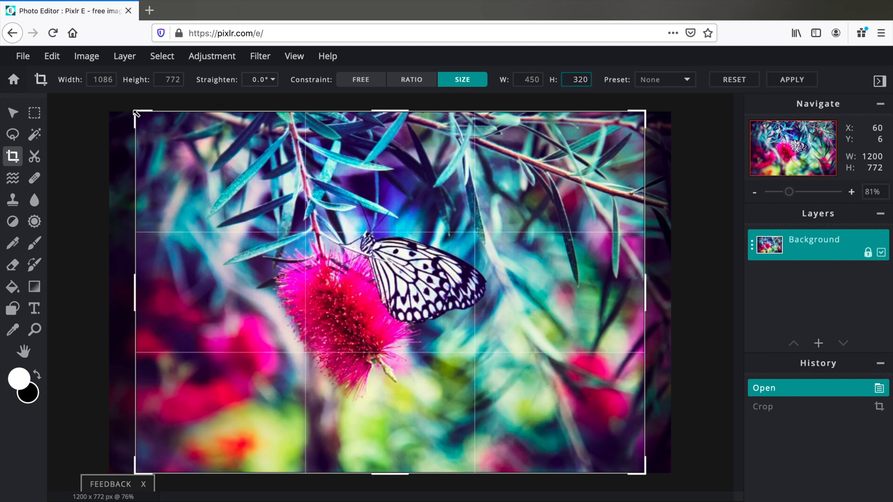
drag(136, 114, 236, 182)
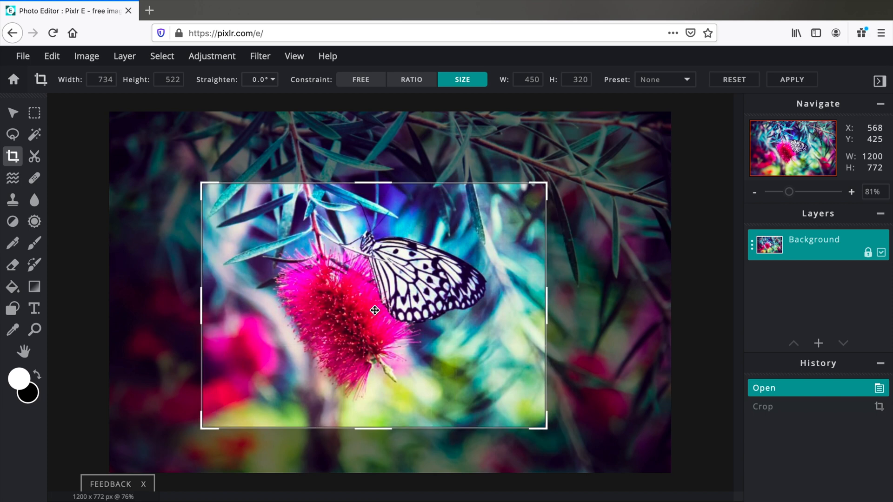
click(791, 79)
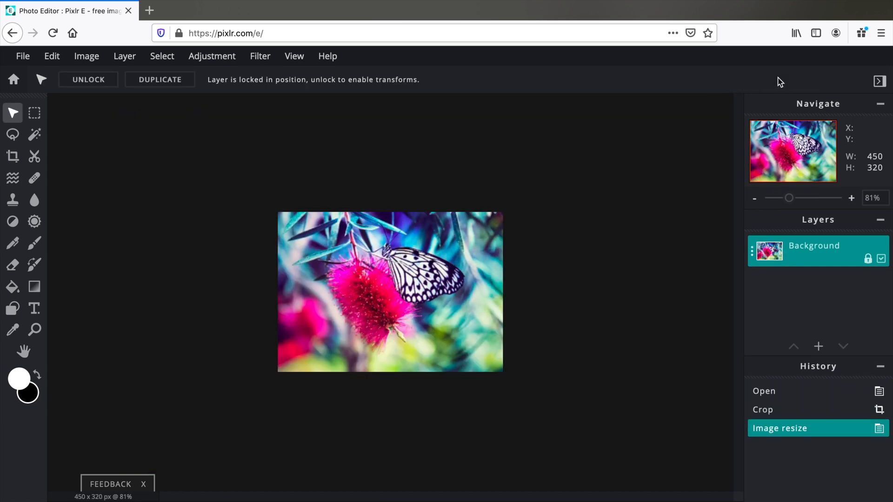
mouse_move(780, 84)
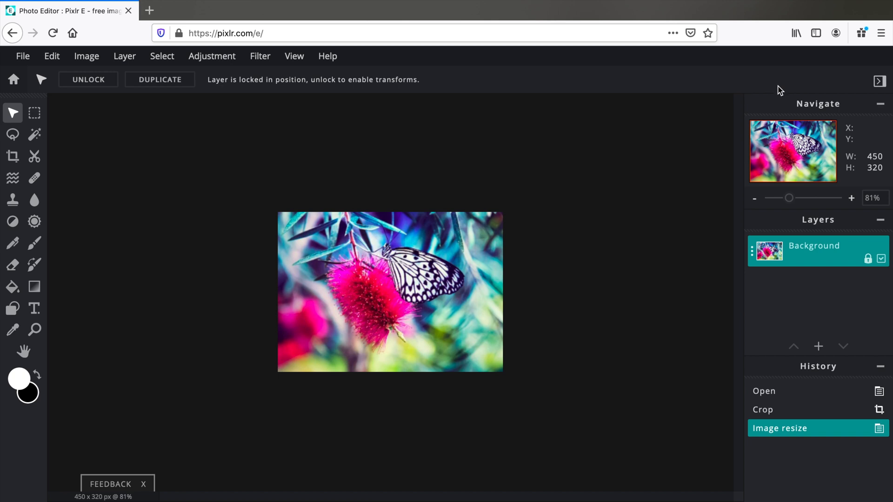
mouse_move(119, 103)
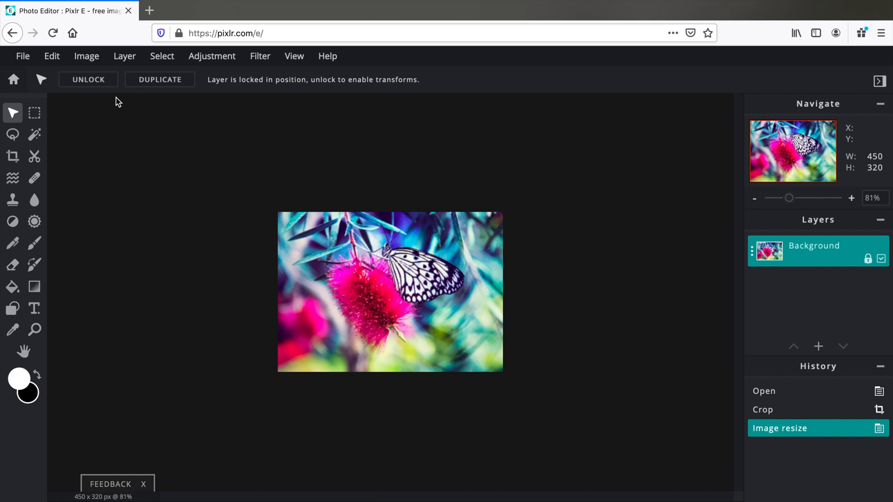
Step: Verify the image is now 450×320 in Image size and cancel without changes
click(86, 56)
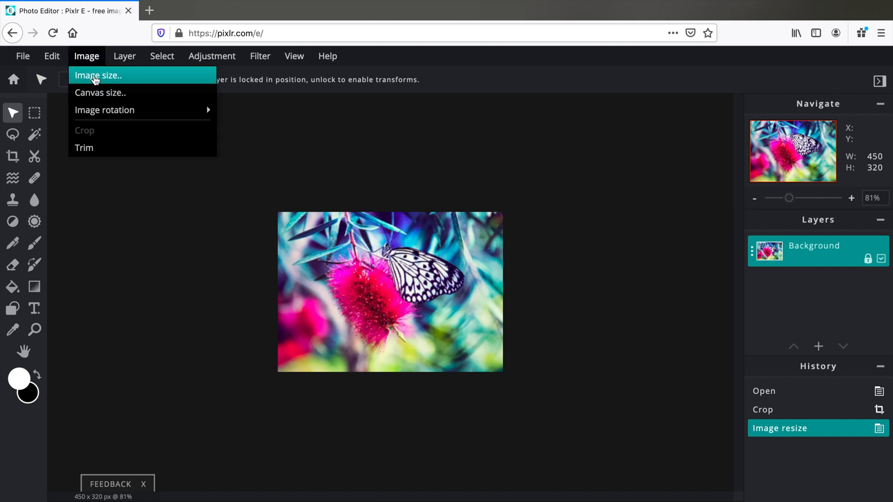
click(98, 75)
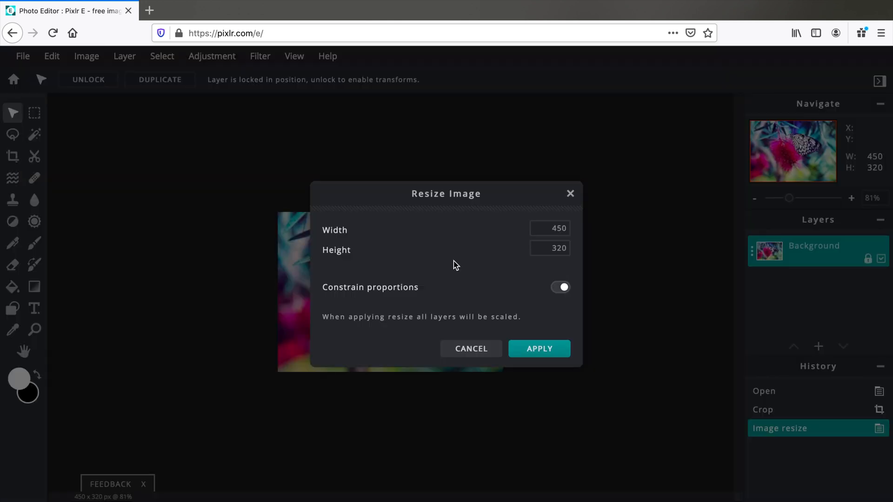
click(539, 349)
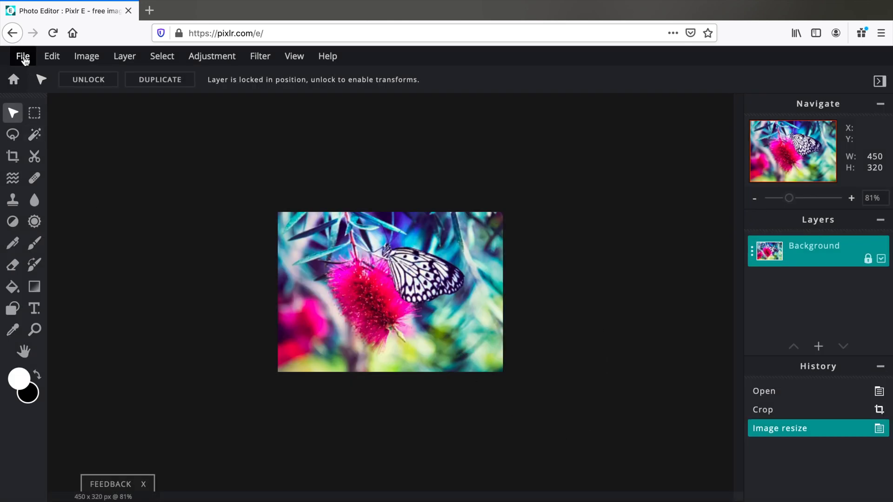
Step: Bring up File > Save with JPG selected and focus the file name field
click(22, 56)
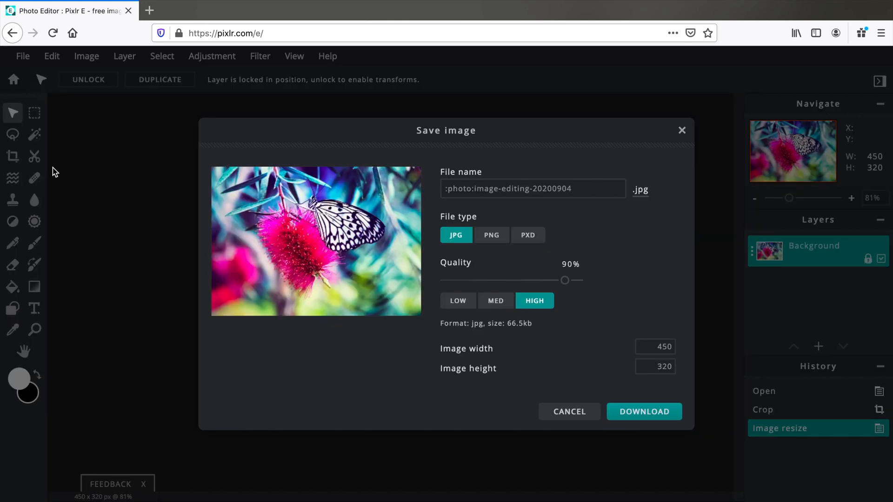
click(532, 189)
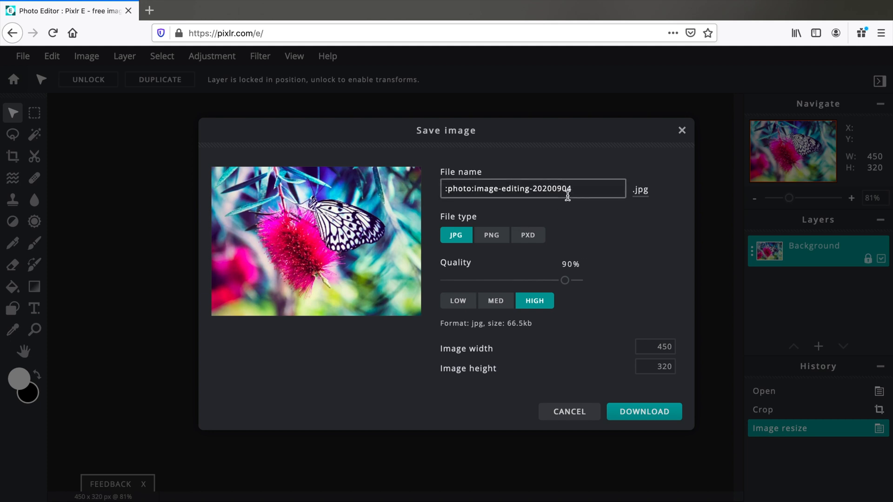